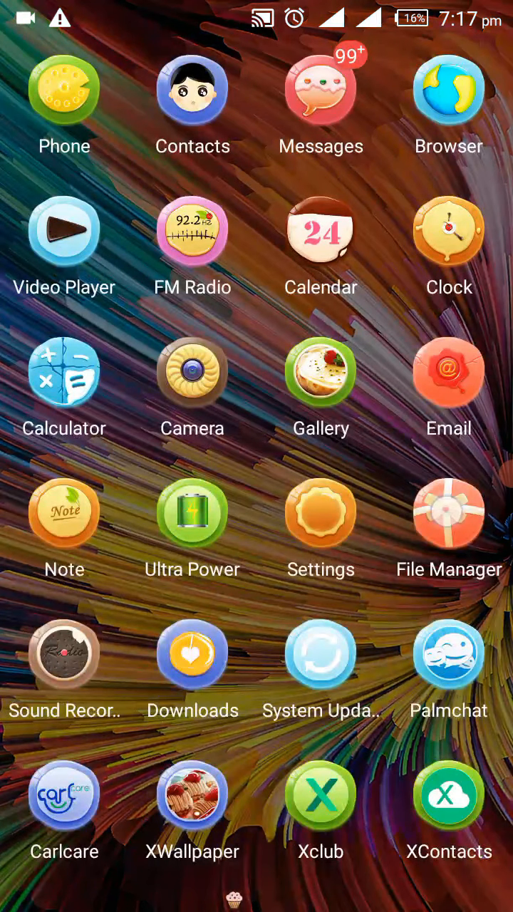
- Launch File Manager from the Android home screen
click(447, 515)
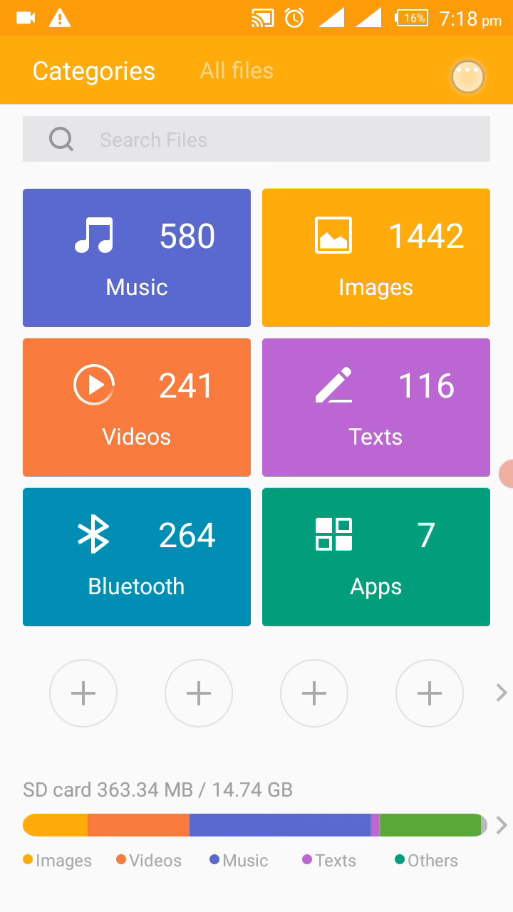
- Turn on Show hidden files and switch to the All files storage list
click(468, 70)
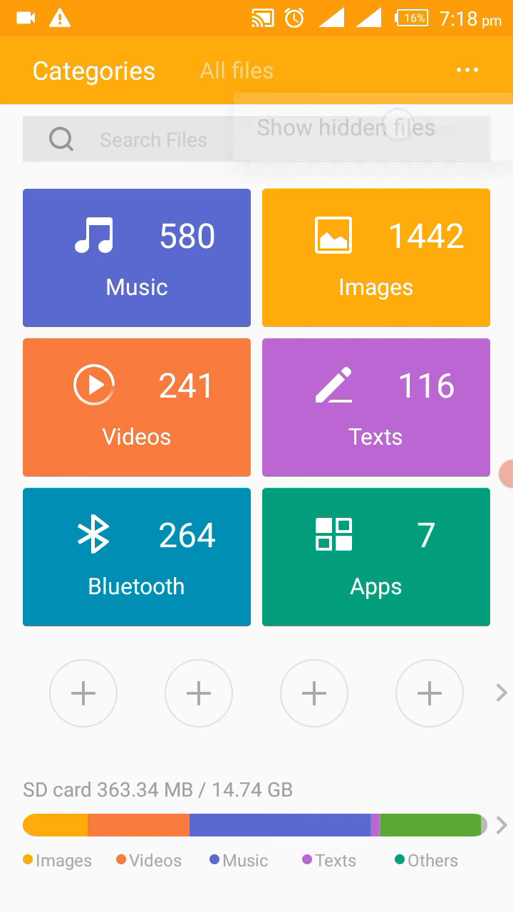
click(236, 71)
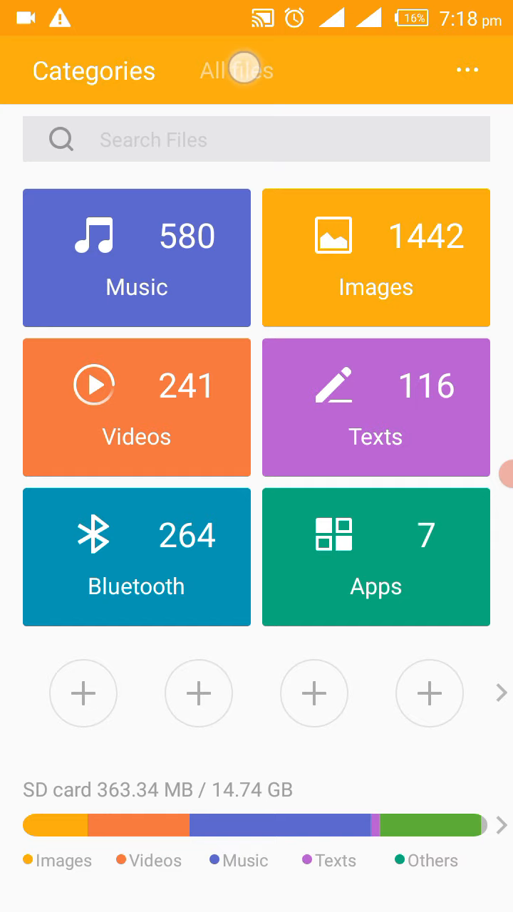
click(236, 71)
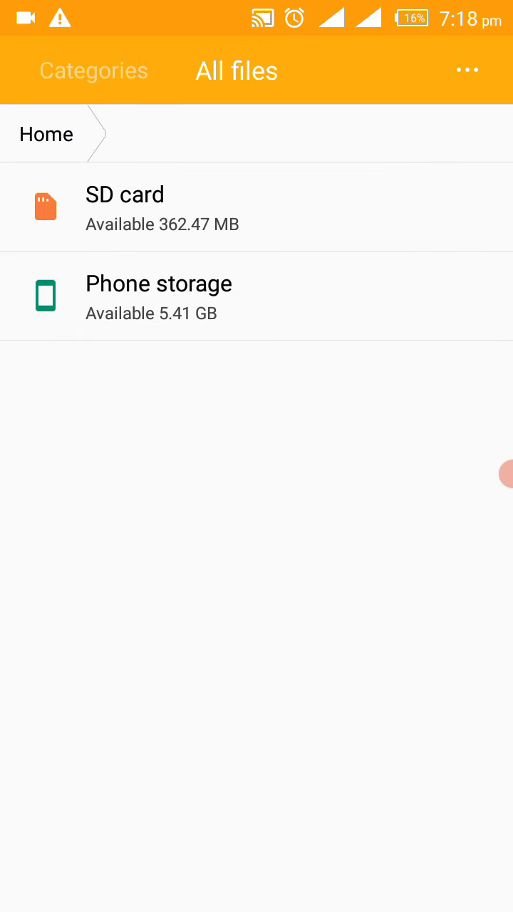
- Open the SD card, scroll down the folder list and enter the WhatsApp folder
click(125, 207)
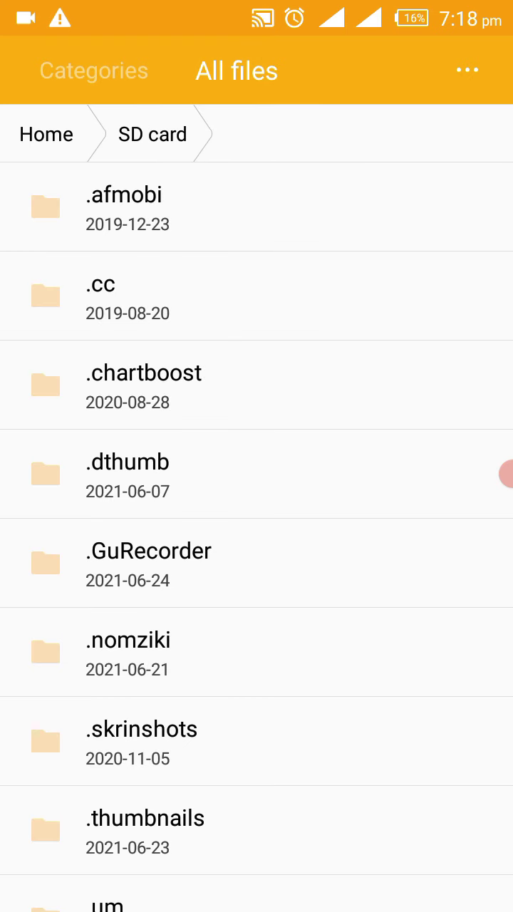
click(399, 483)
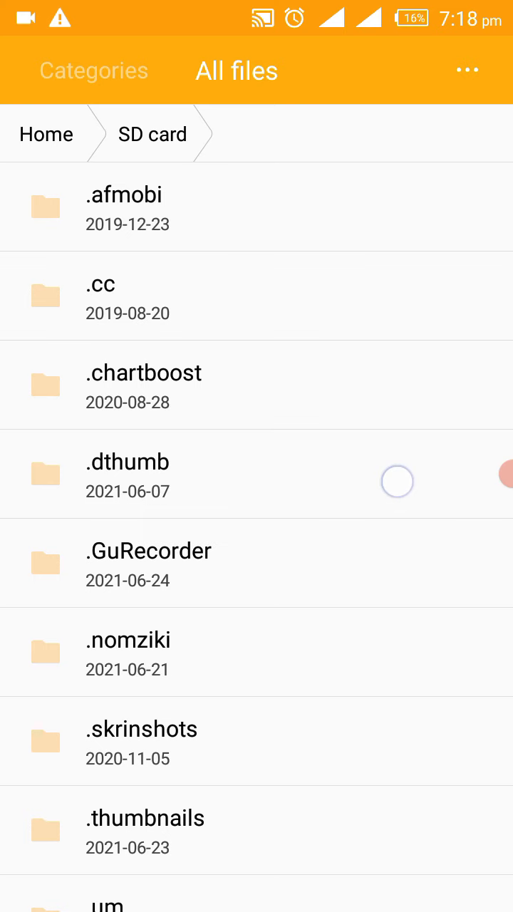
scroll(down, 3)
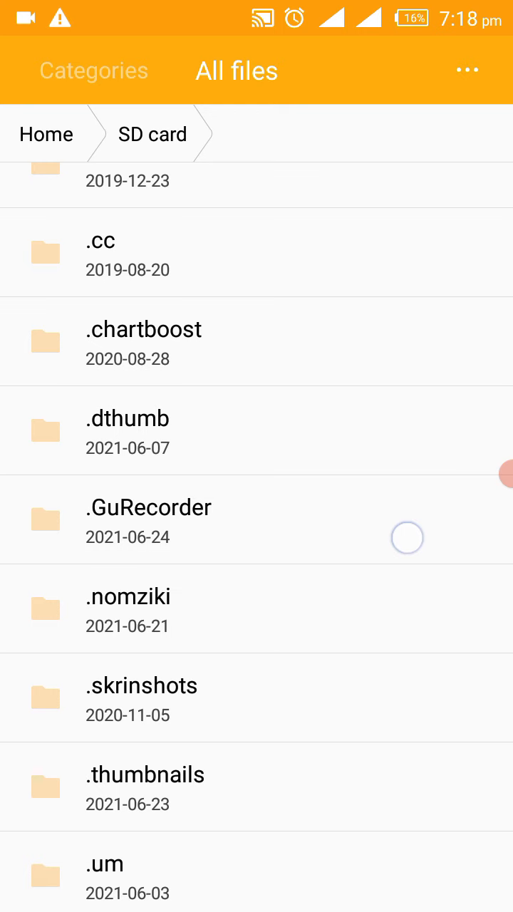
scroll(down, 3)
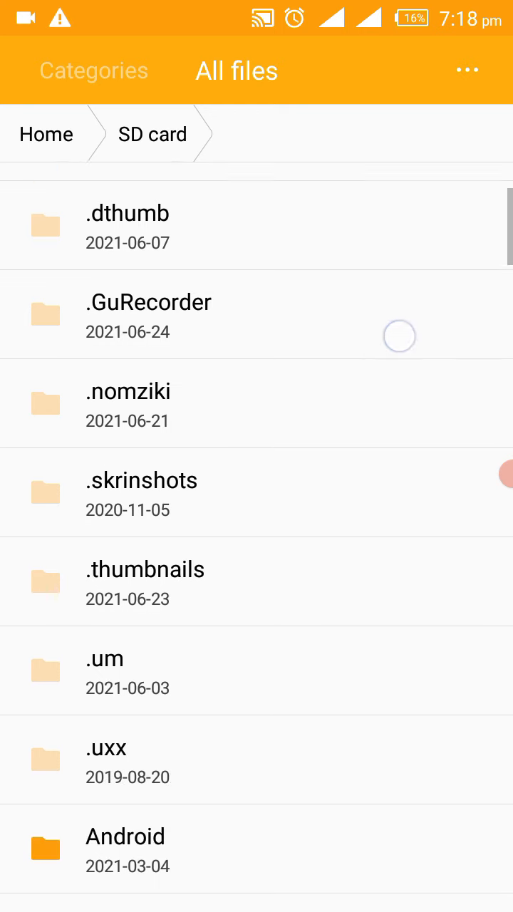
scroll(down, 3)
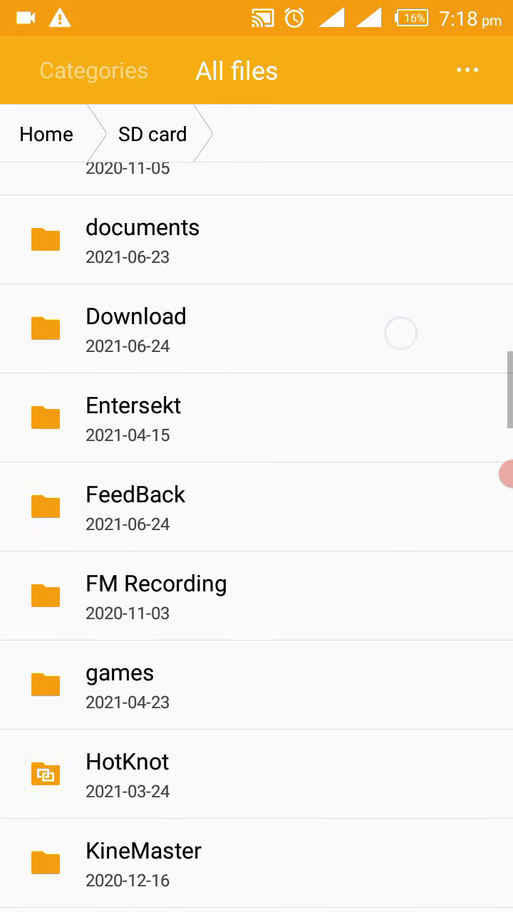
scroll(down, 3)
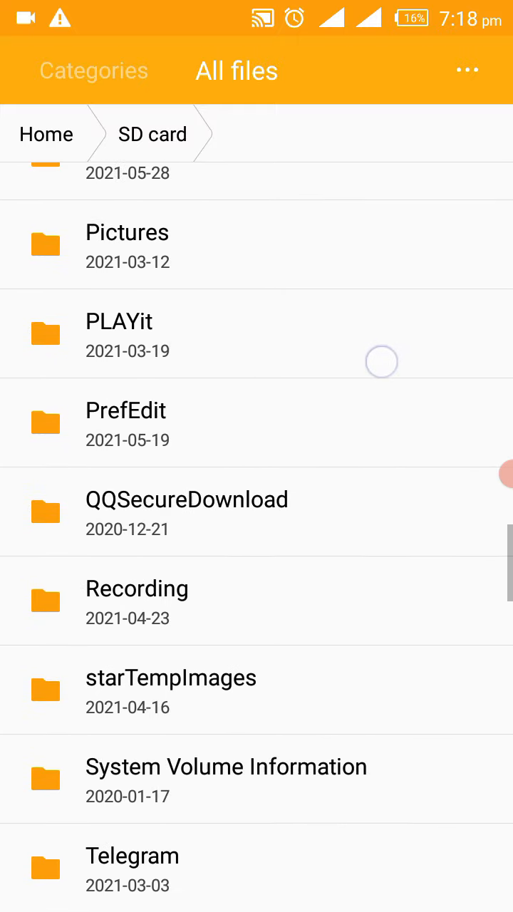
scroll(down, 3)
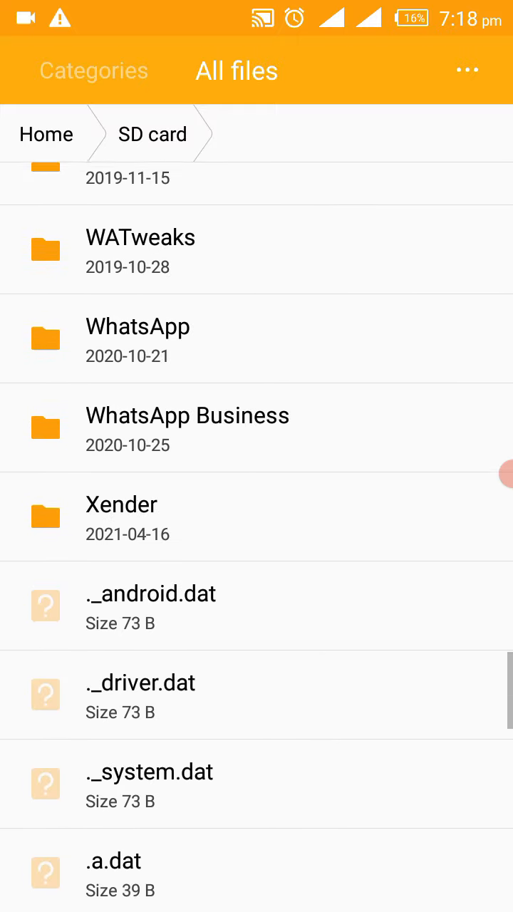
click(138, 326)
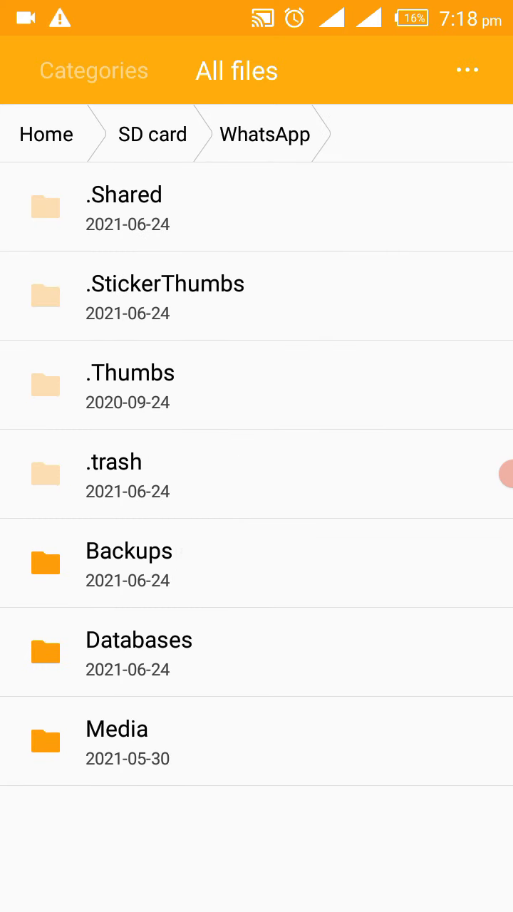
click(312, 741)
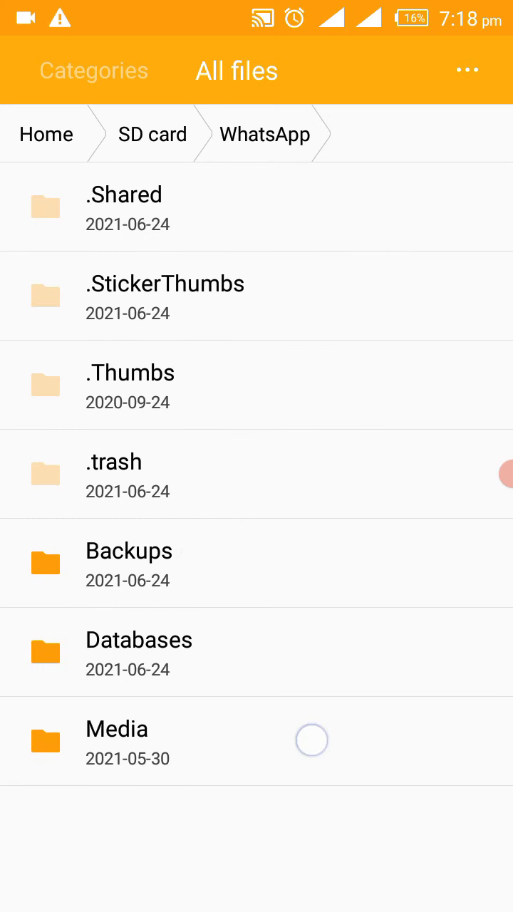
click(116, 739)
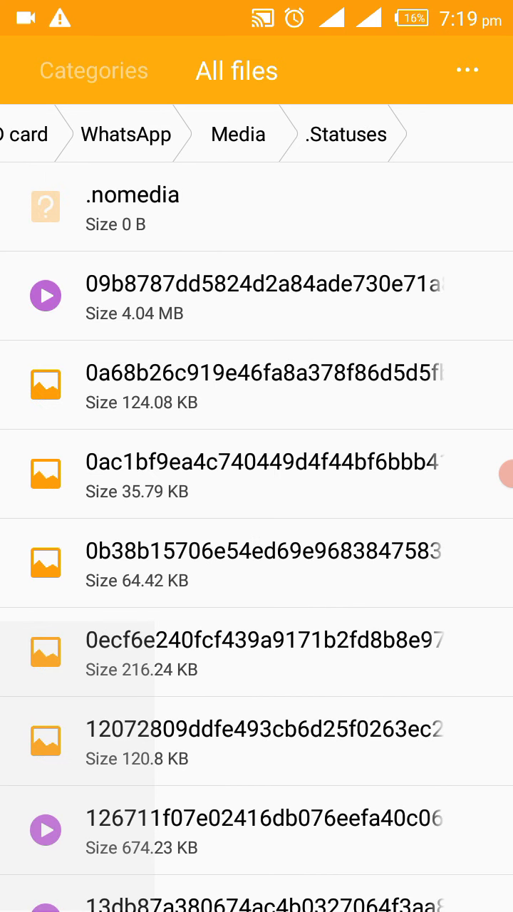
scroll(down, 3)
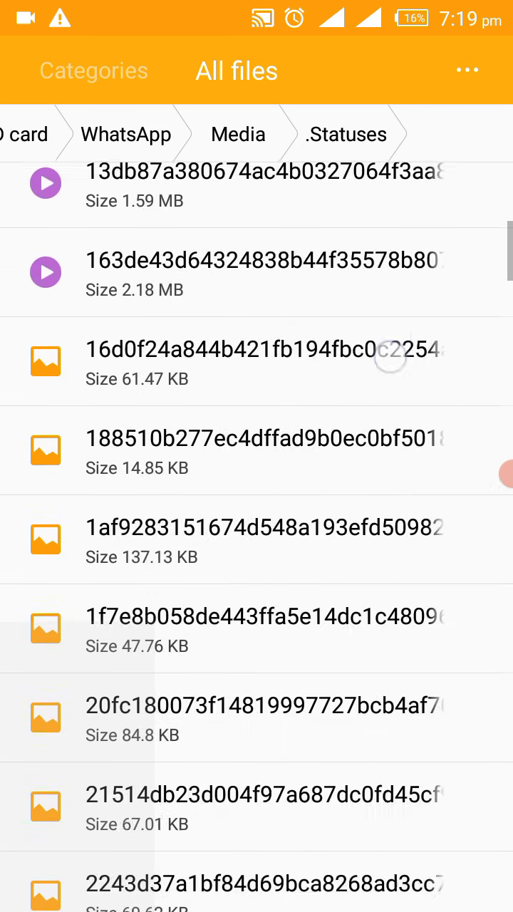
scroll(down, 3)
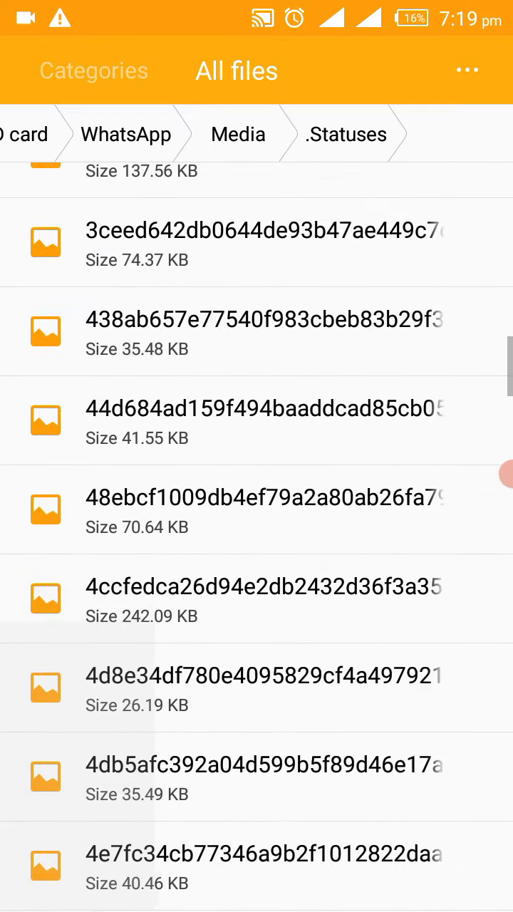
scroll(down, 3)
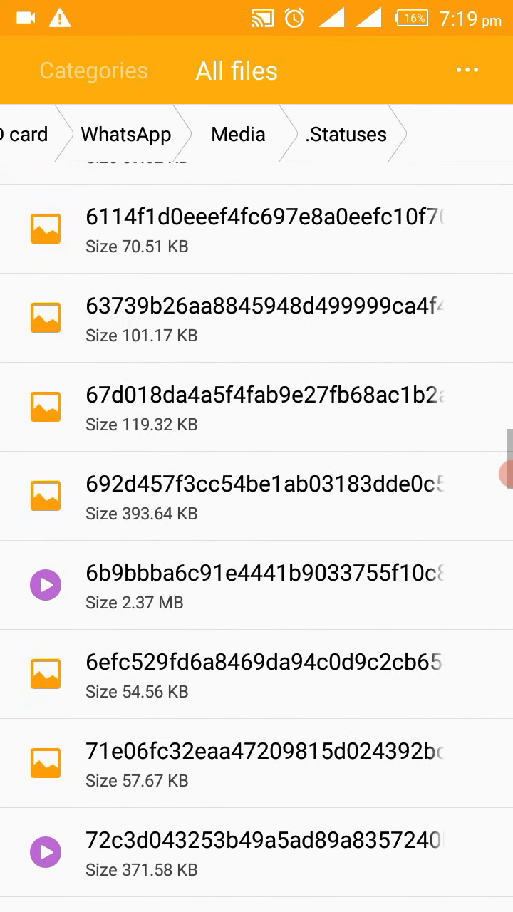
scroll(down, 3)
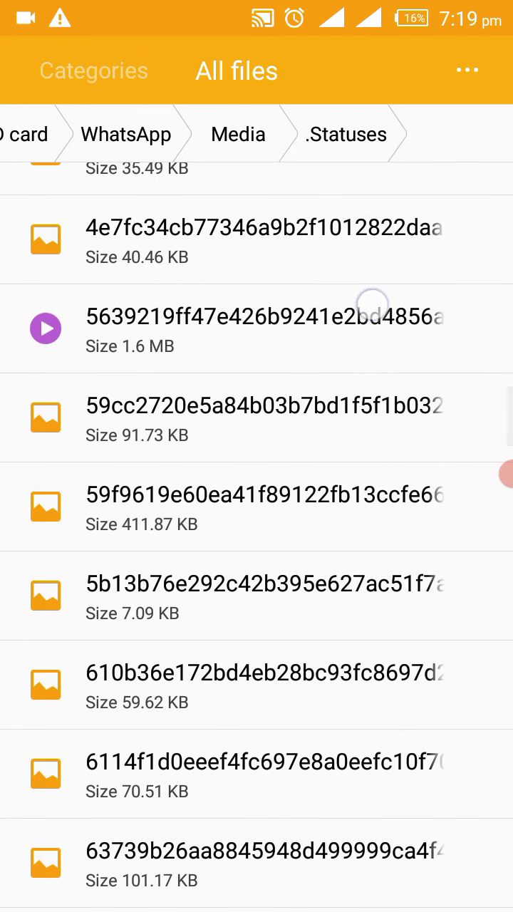
scroll(down, 3)
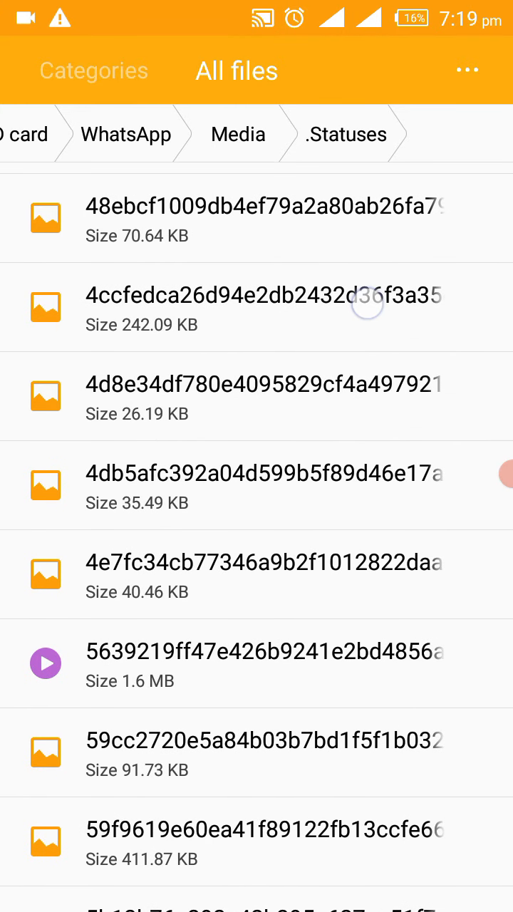
scroll(down, 3)
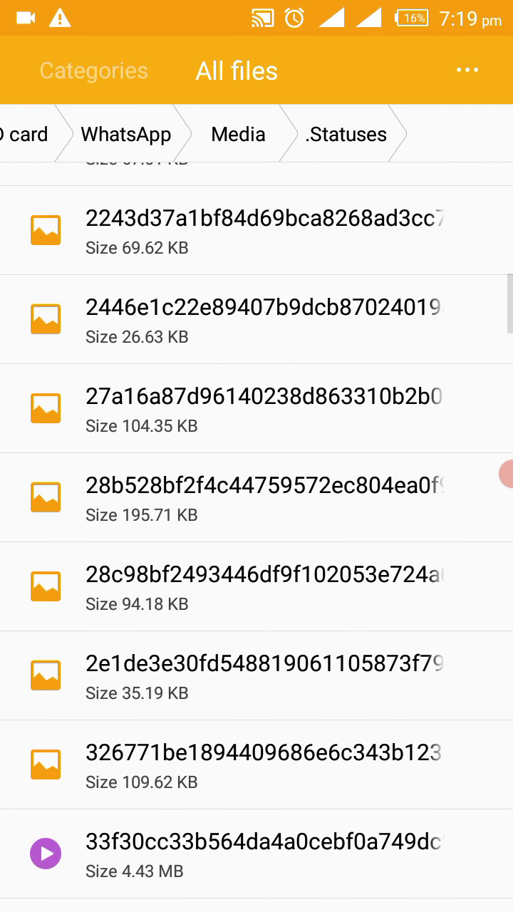
- Select six status images and videos in .Statuses and cut them for pasting
click(340, 331)
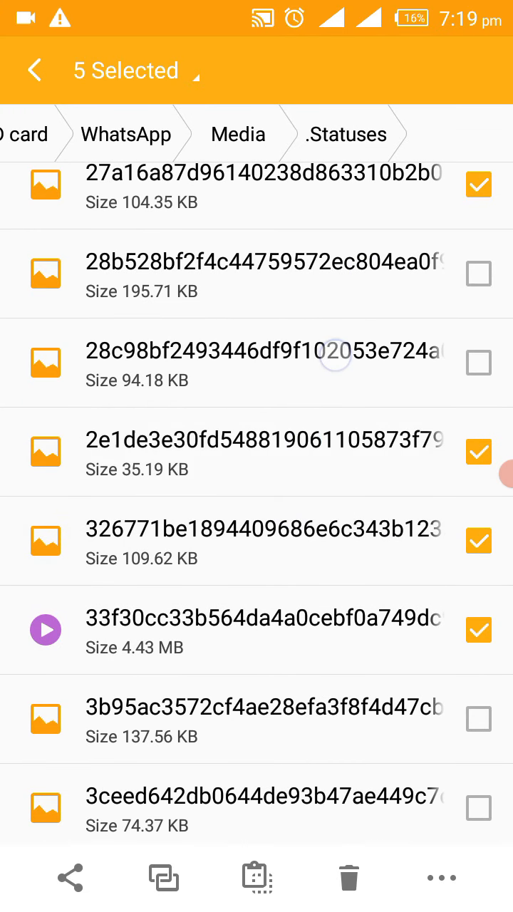
click(481, 363)
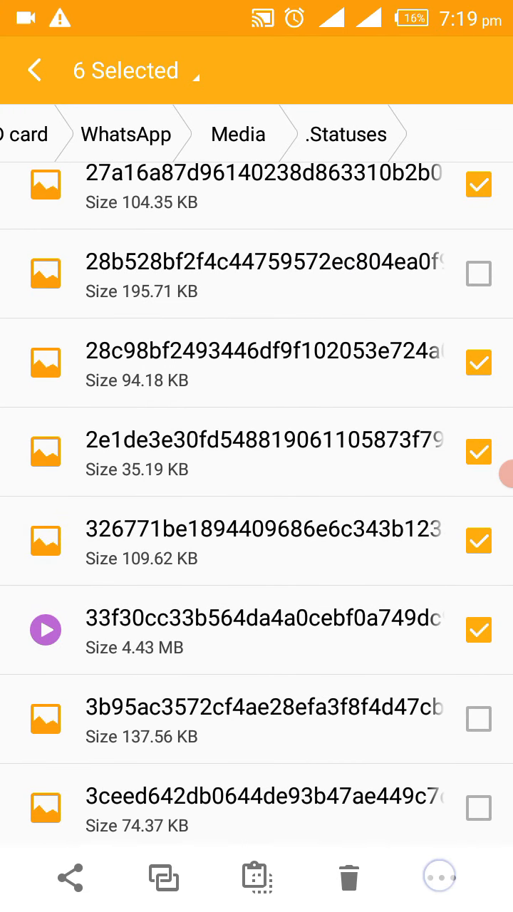
click(438, 876)
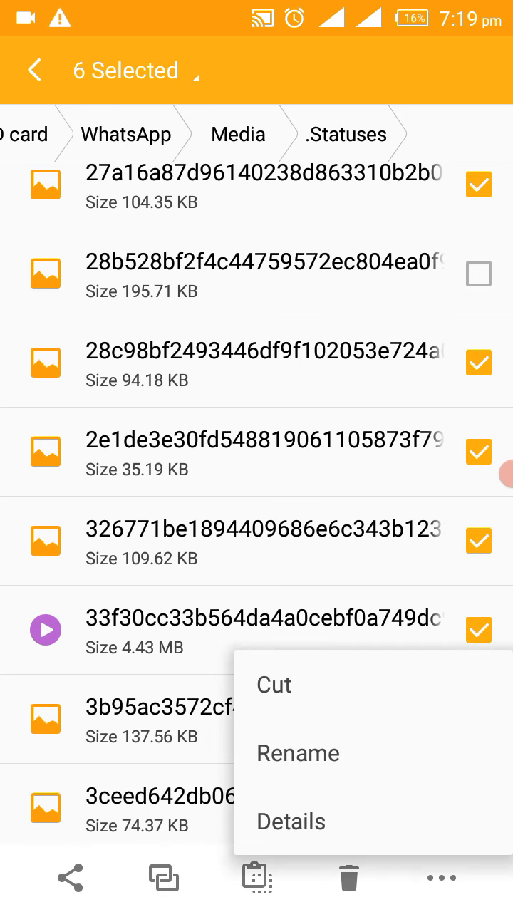
click(256, 878)
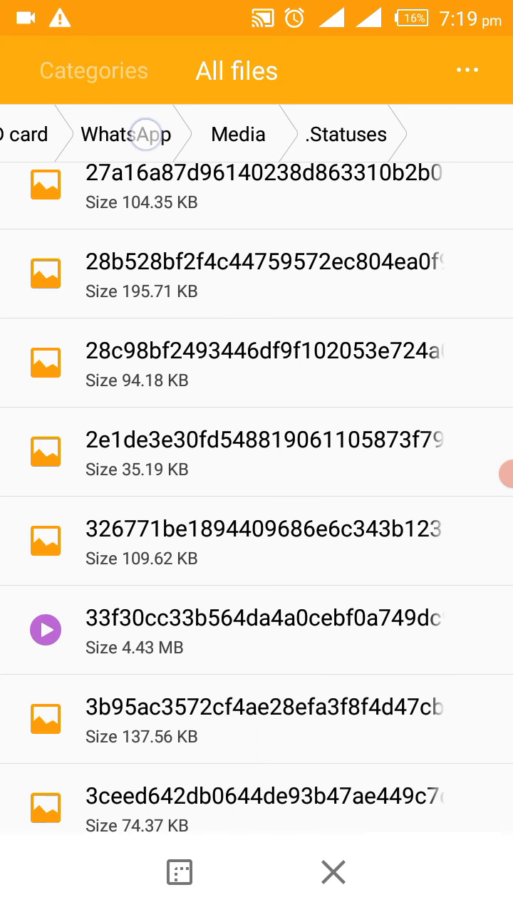
- Return to the SD card root and scroll down toward the FeedBack folder
click(141, 134)
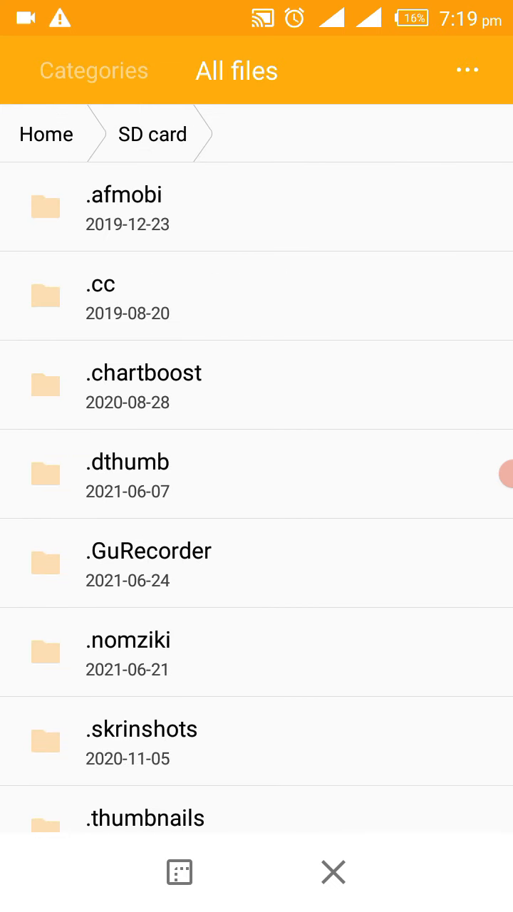
scroll(down, 3)
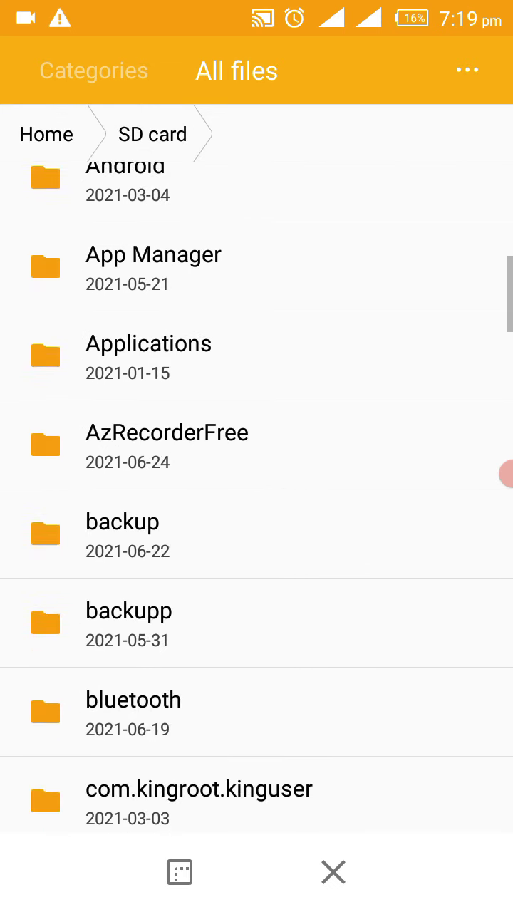
scroll(down, 3)
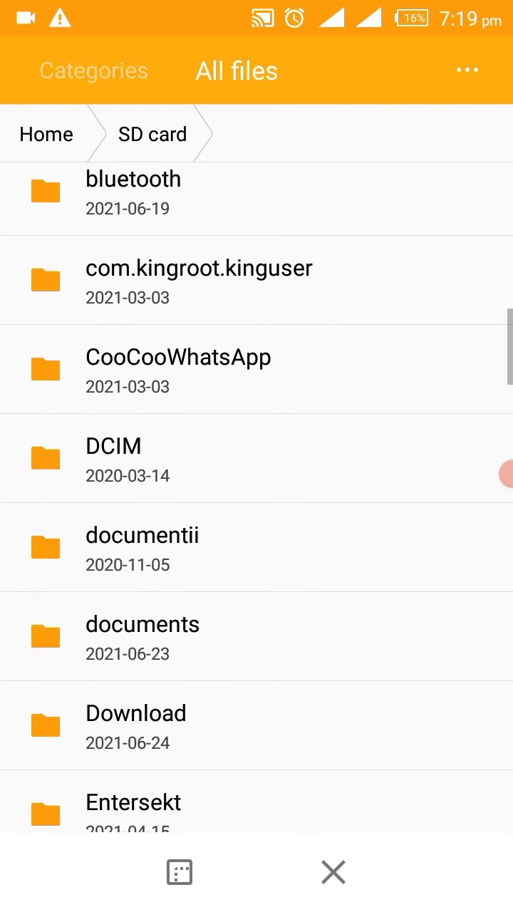
scroll(down, 3)
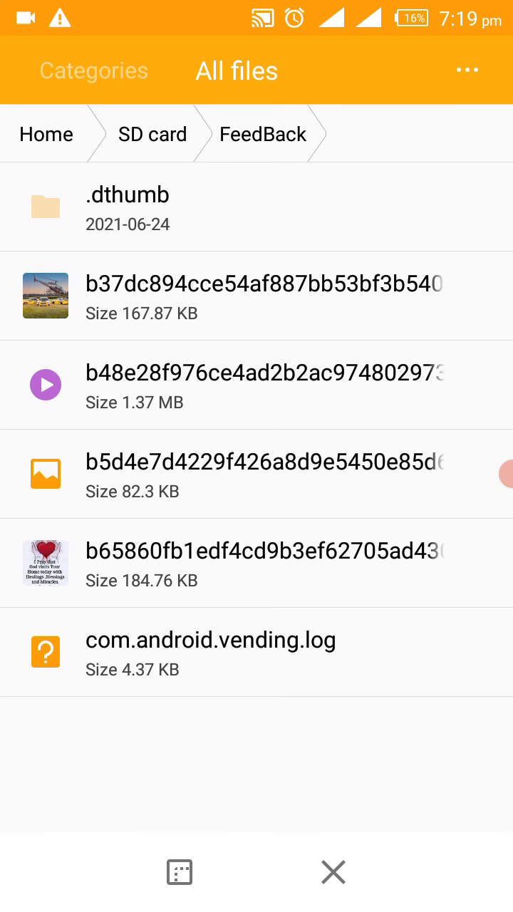
scroll(down, 3)
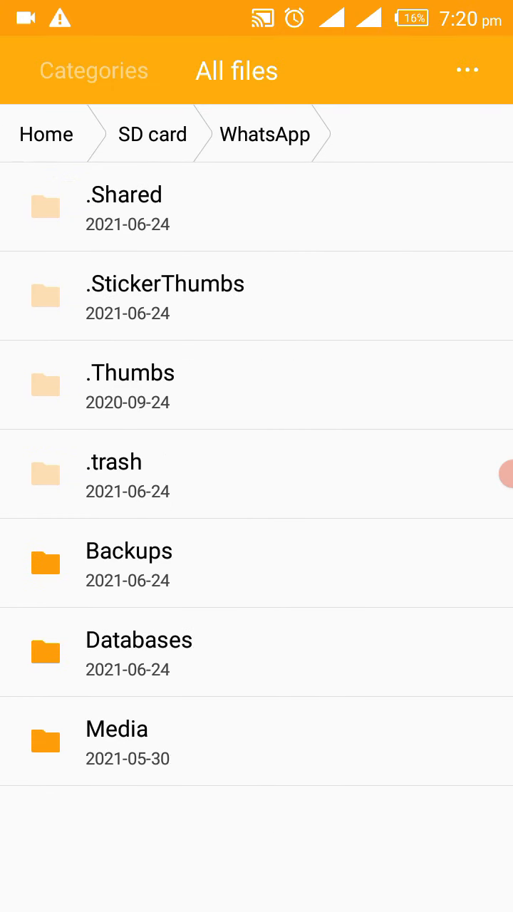
- Open the FeedBack album and view the helicopter-above-yellow-cars photo full screen
click(46, 134)
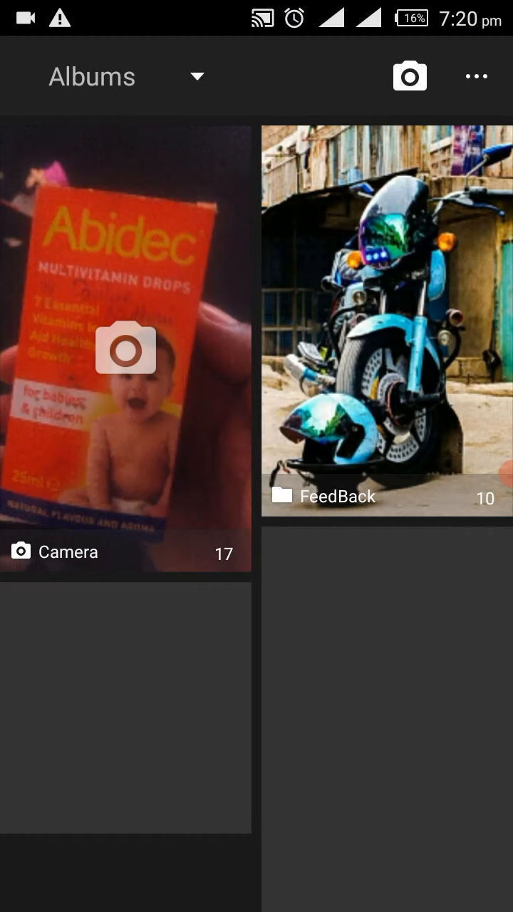
scroll(down, 3)
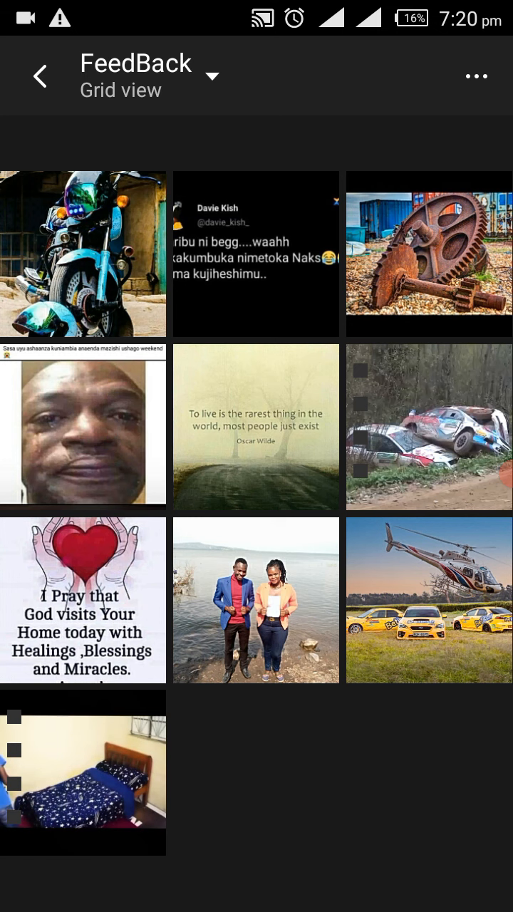
click(428, 599)
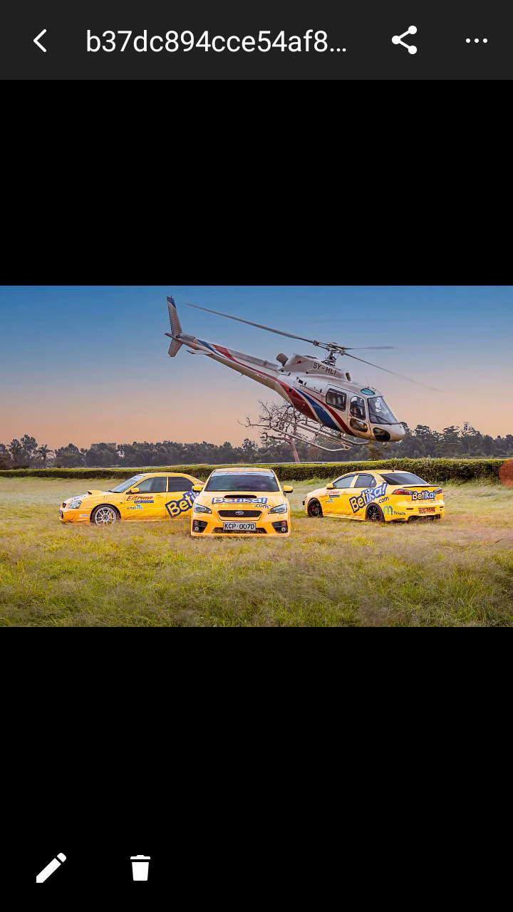
click(256, 470)
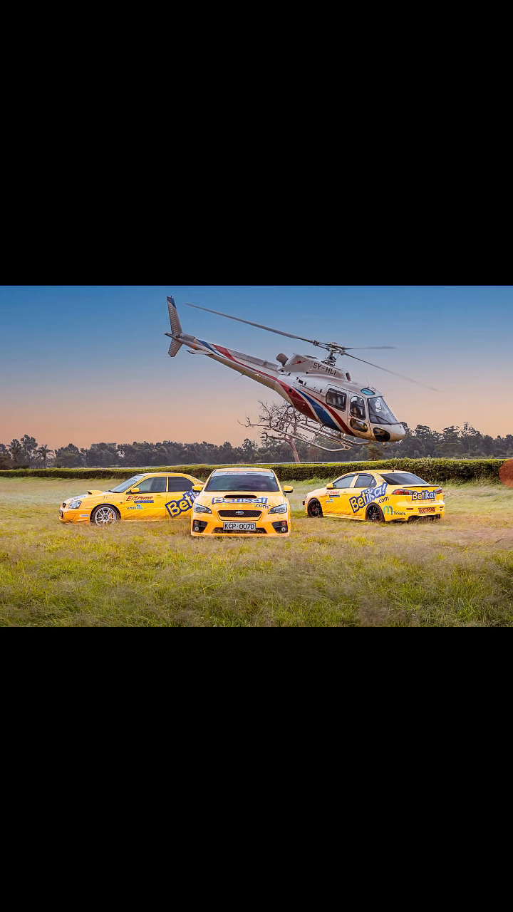